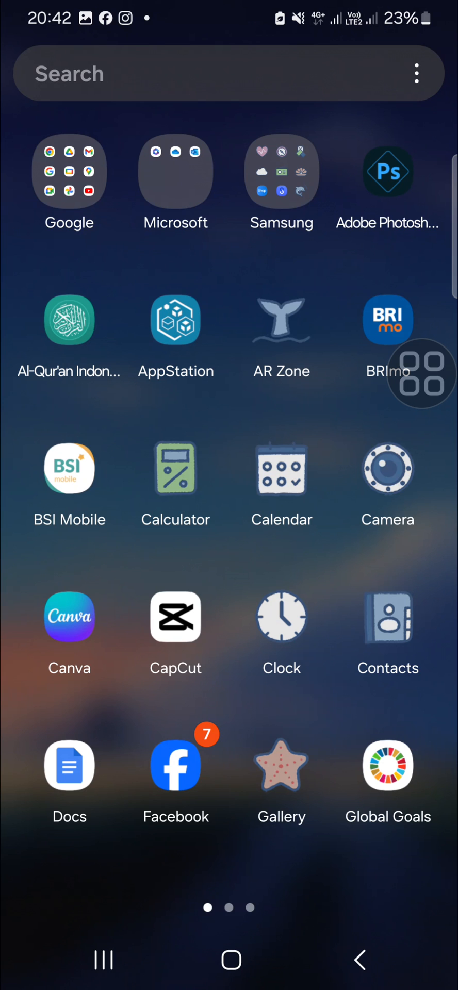
Step: Swipe the app drawer to reach and launch the Play Store
scroll(left, 3)
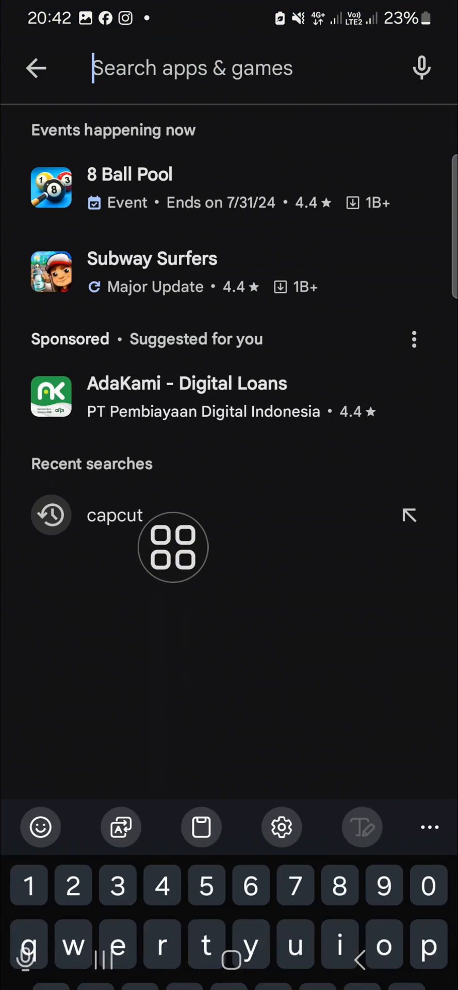
Step: Search Play Store for CapCut, confirm it shows Installed/Open with no update, then return home
text(capc)
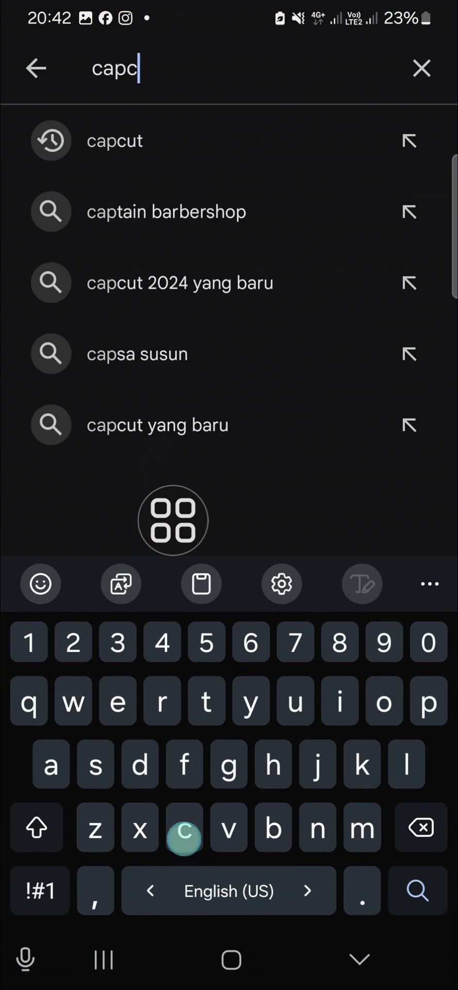
click(115, 140)
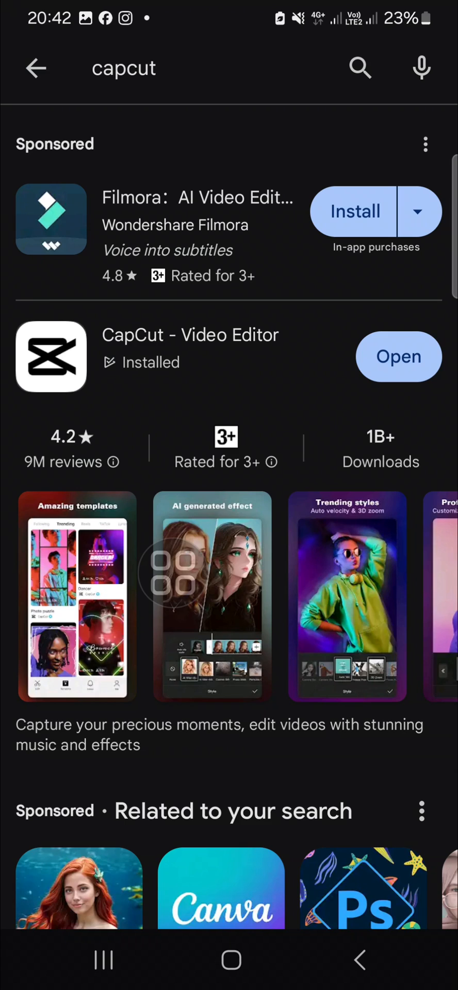
click(358, 959)
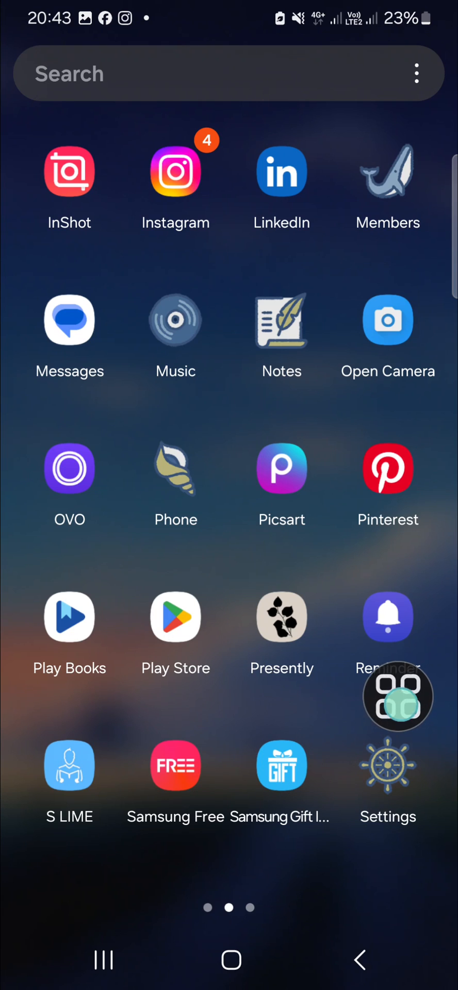
Step: In Settings > Apps > CapCut > Storage, clear the 3.82 MB cache down to 0 B
click(387, 766)
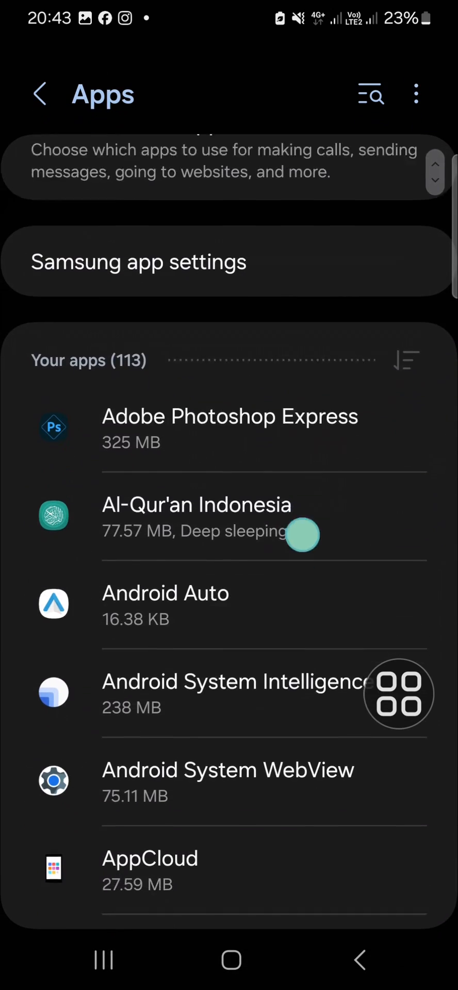
scroll(down, 3)
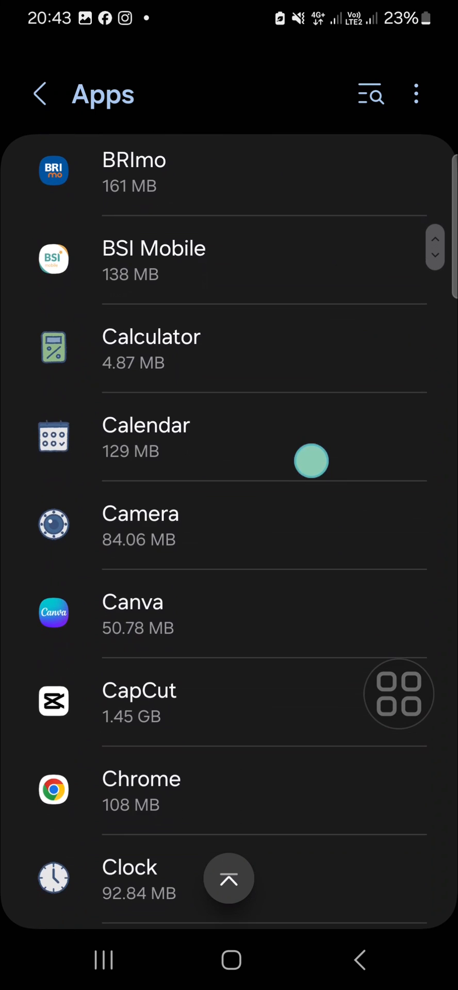
click(138, 690)
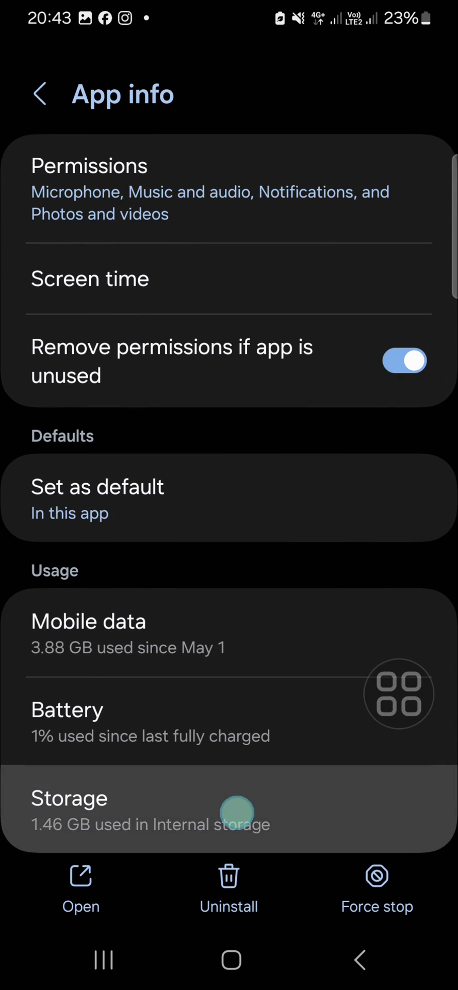
click(150, 811)
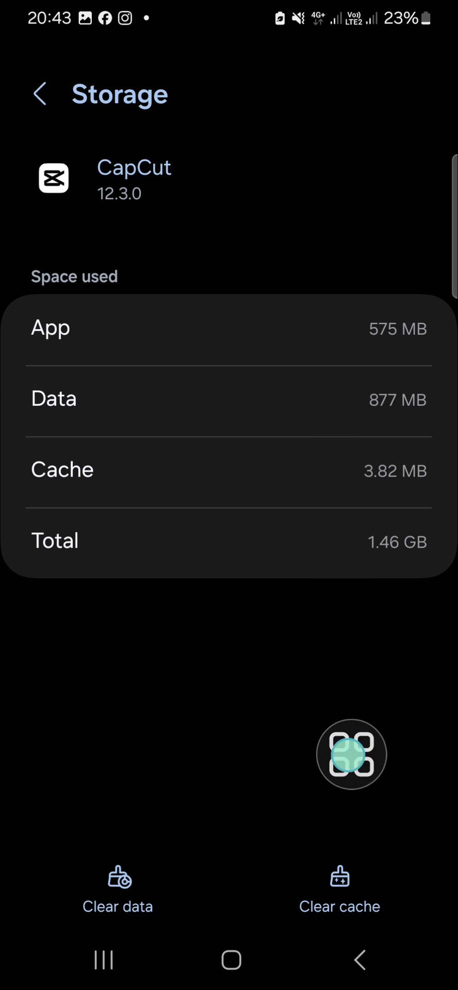
click(338, 906)
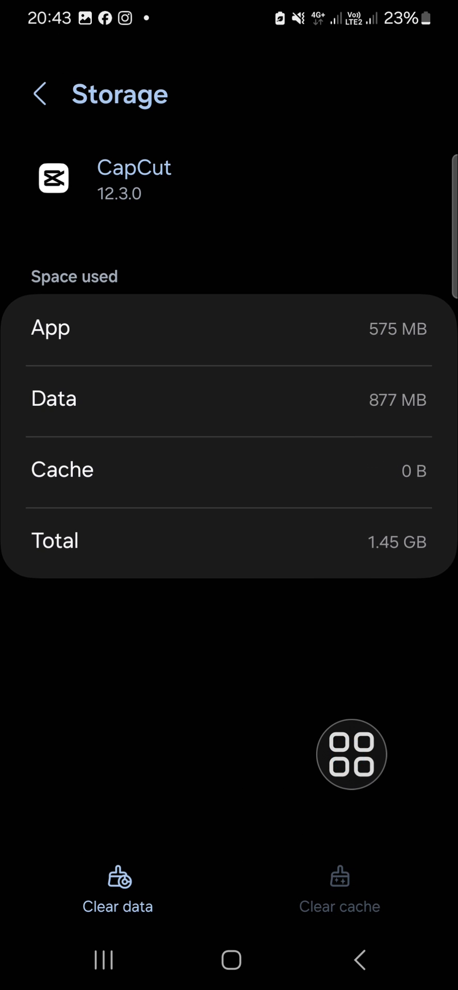
click(40, 92)
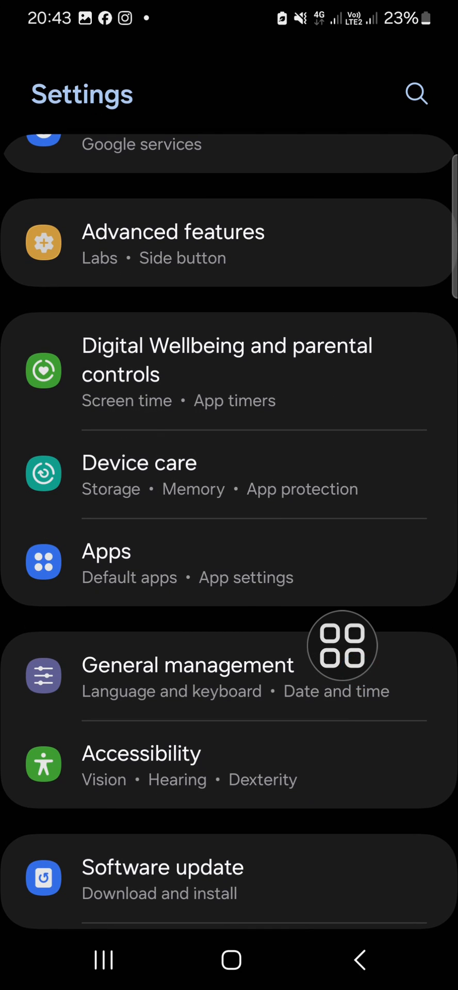
Step: Exit Settings and swipe back to the home screen
click(362, 960)
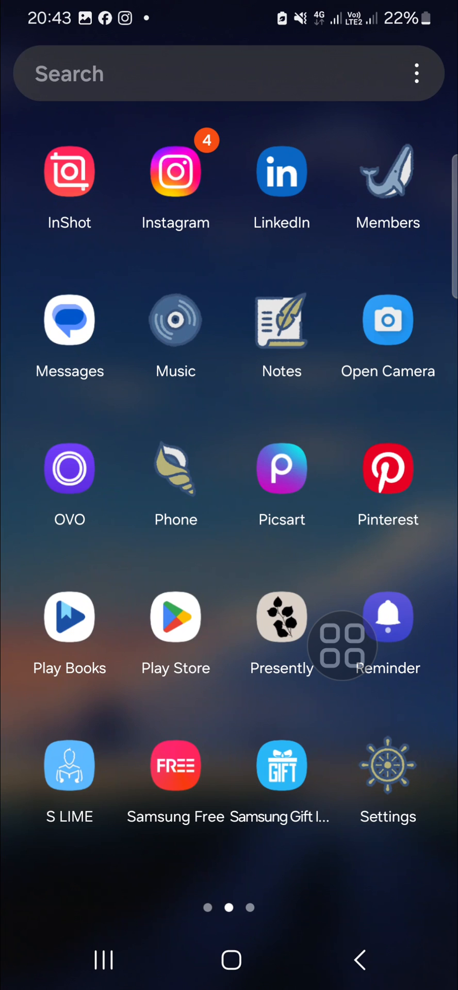
scroll(right, 3)
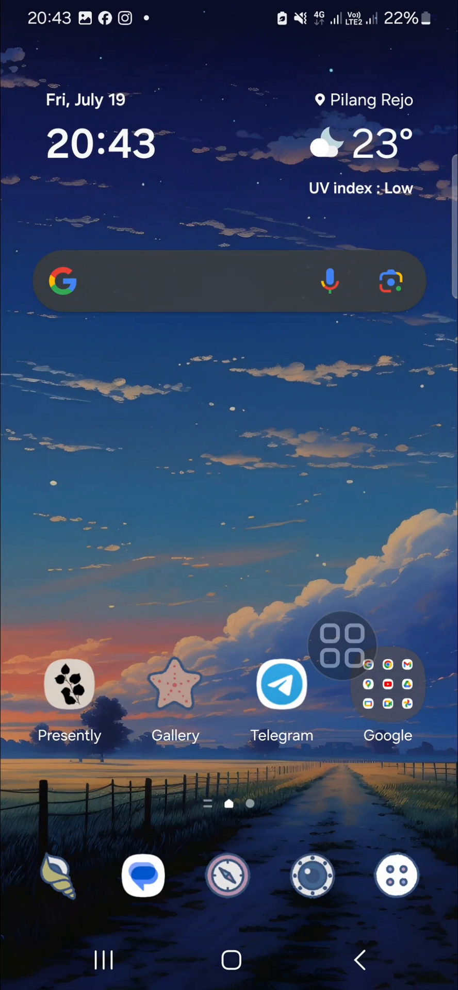